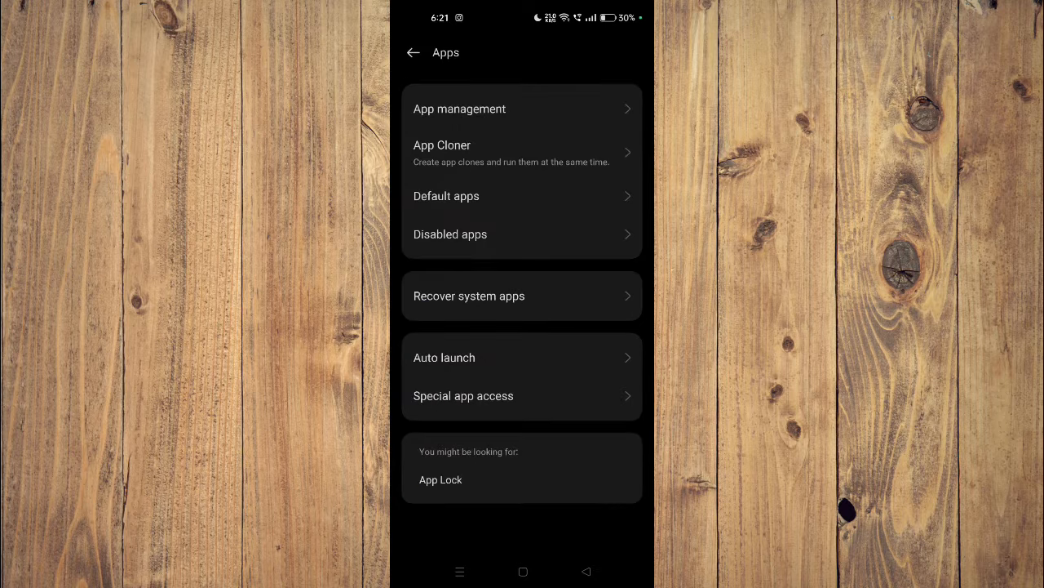
- Show all installed apps via App management and browse the alphabetical list
{"action": "left_click", "coordinate": [460, 108]}
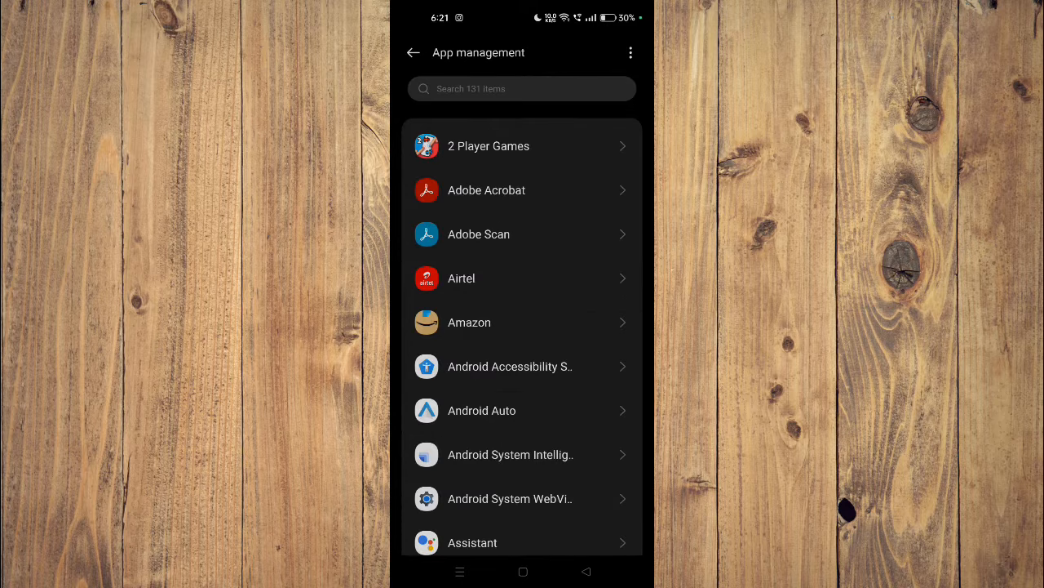
{"action": "scroll", "scroll_direction": "down", "scroll_amount": 3}
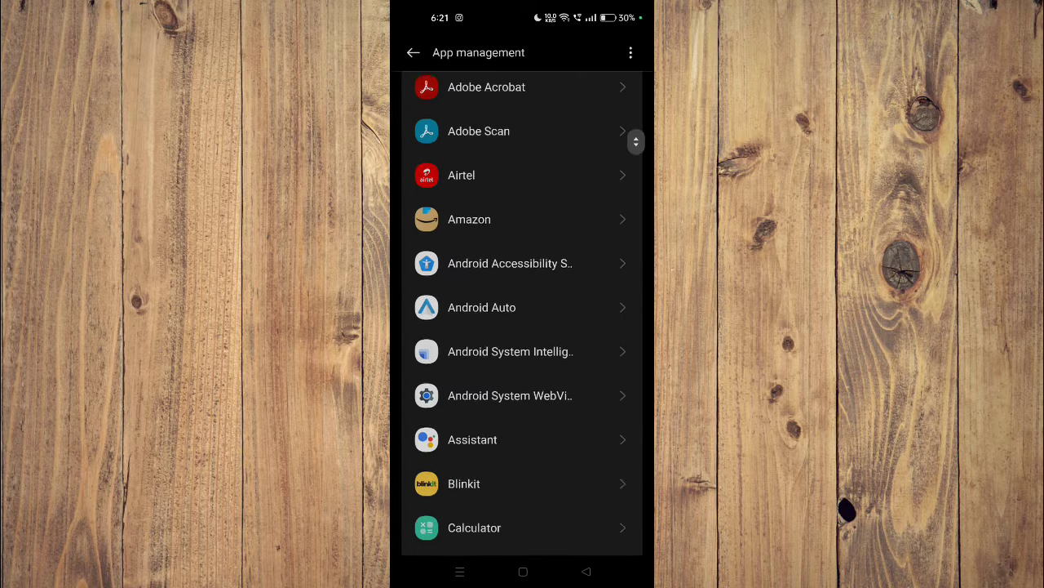
- Leave the app list and navigate back to the main Settings menu
{"action": "left_click", "coordinate": [463, 483]}
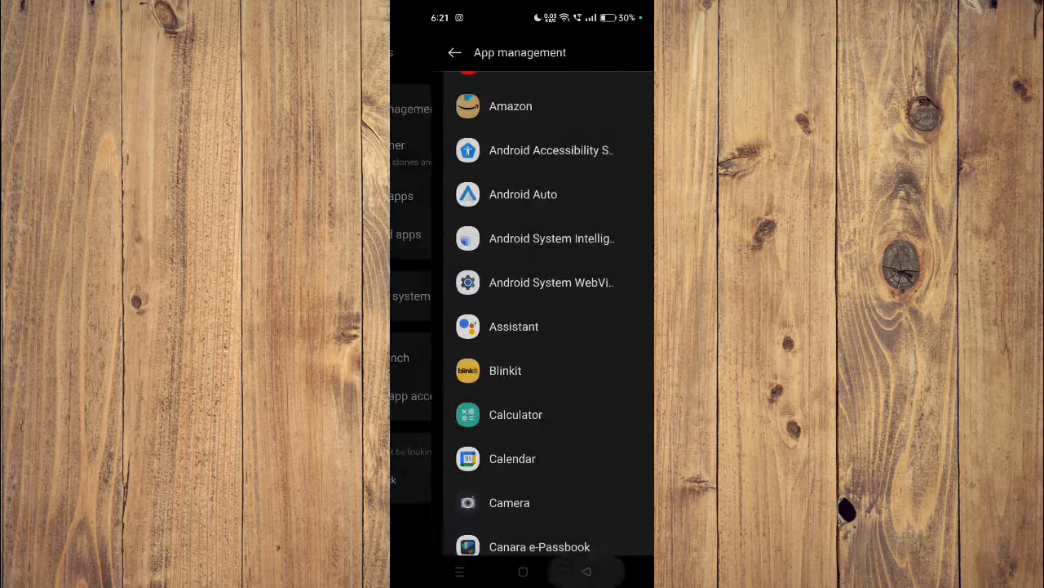
{"action": "left_click", "coordinate": [454, 52]}
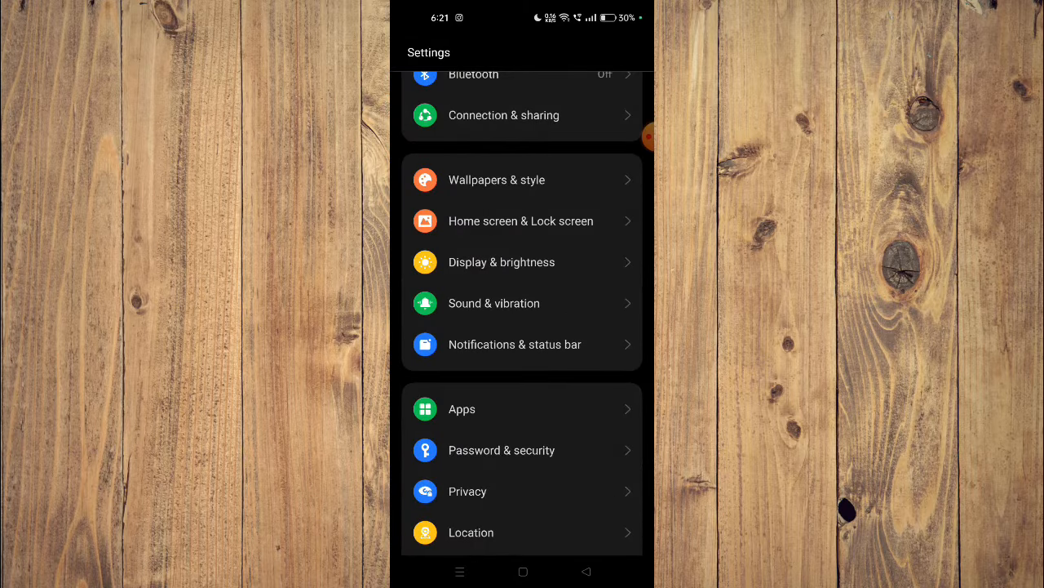